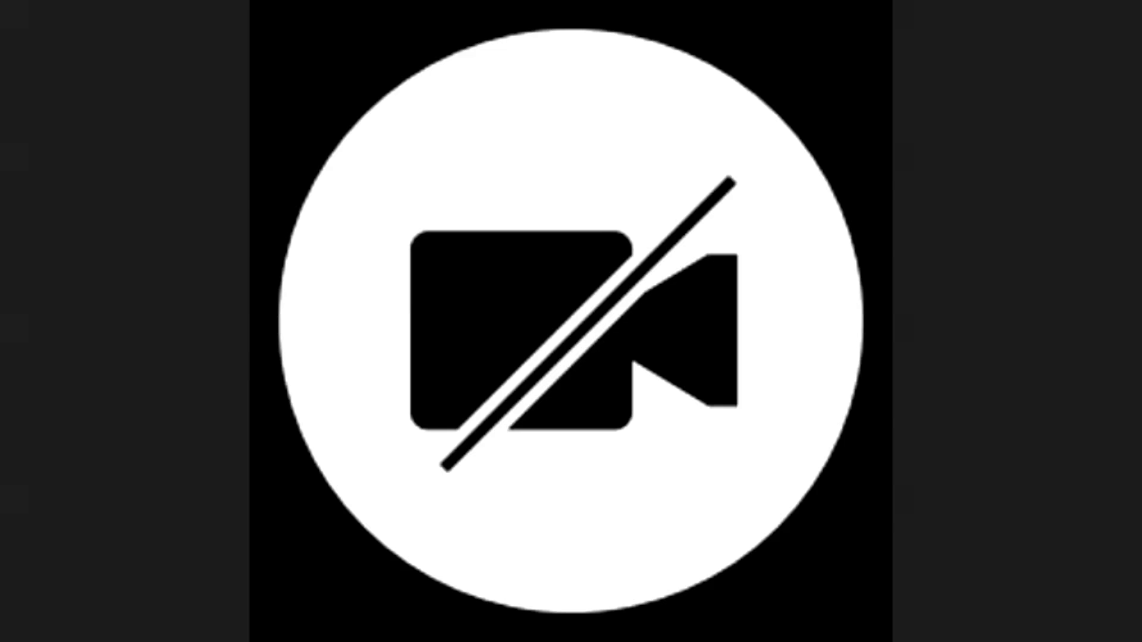
pyautogui.click(571, 321)
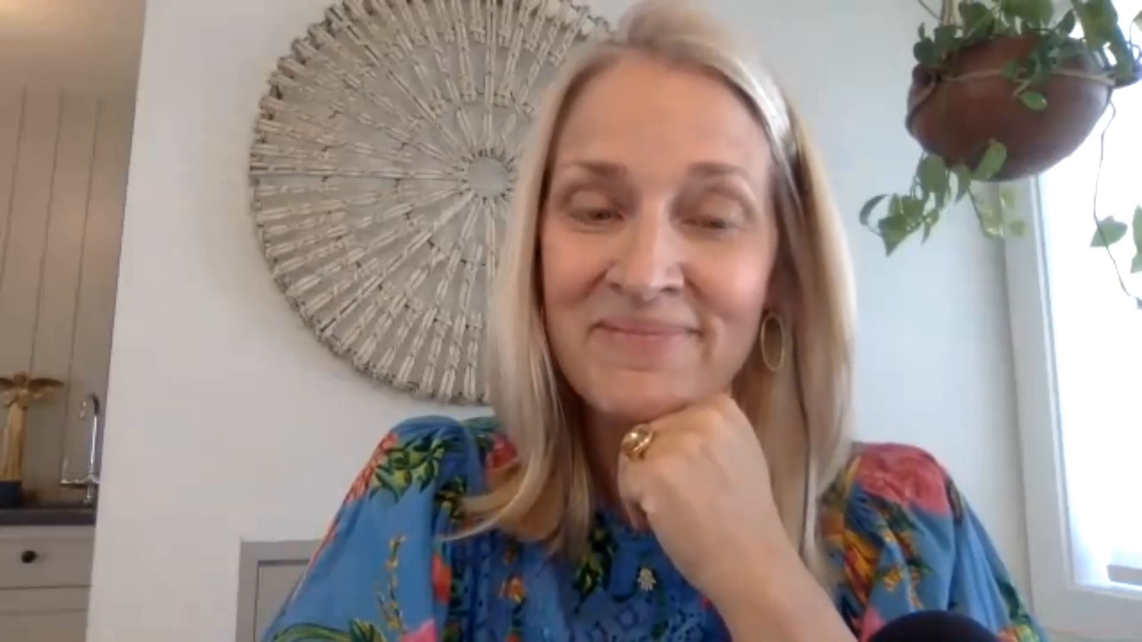
pyautogui.click(571, 321)
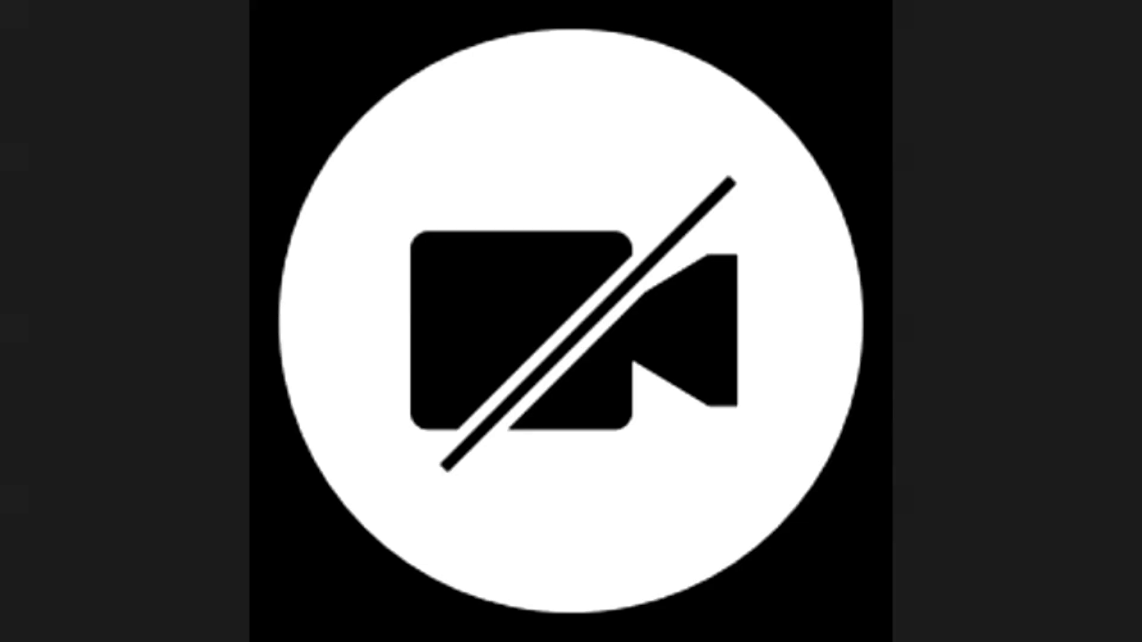